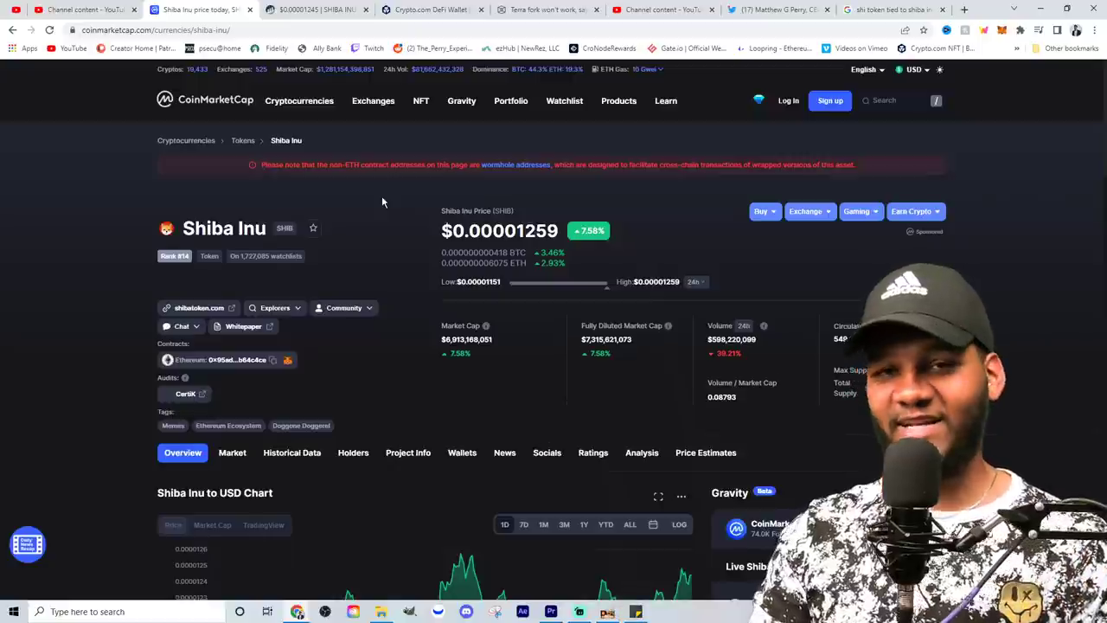
{"action": "mouse_move", "coordinate": [367, 198]}
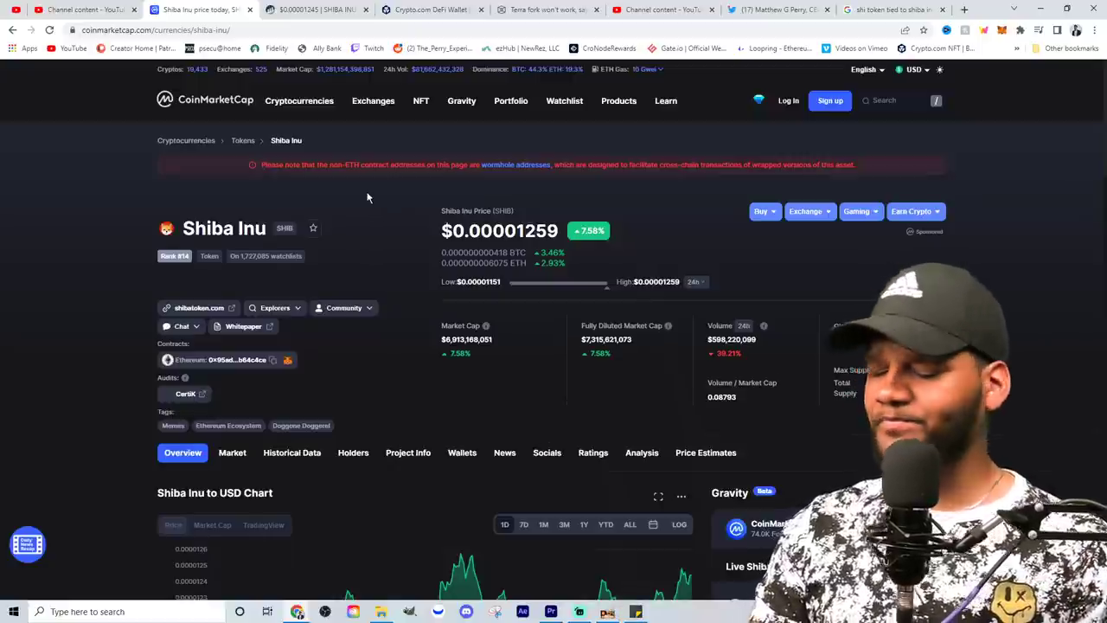